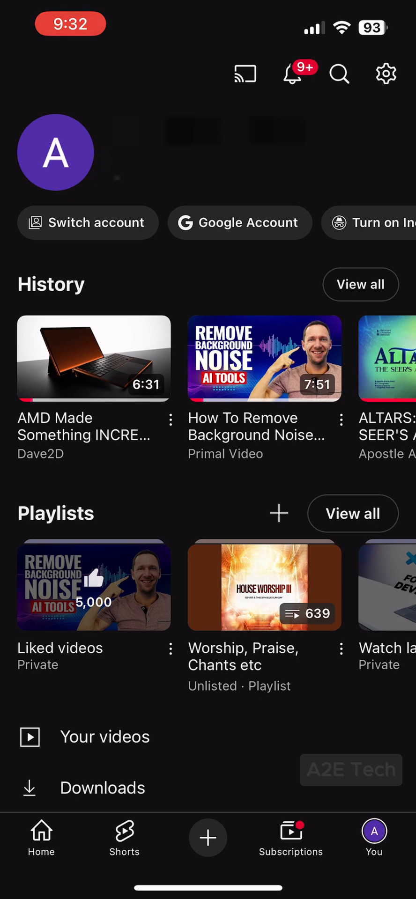
# Relaunch YouTube from the home screen and reach the Location list with Canada selected.
pyautogui.click(94, 359)
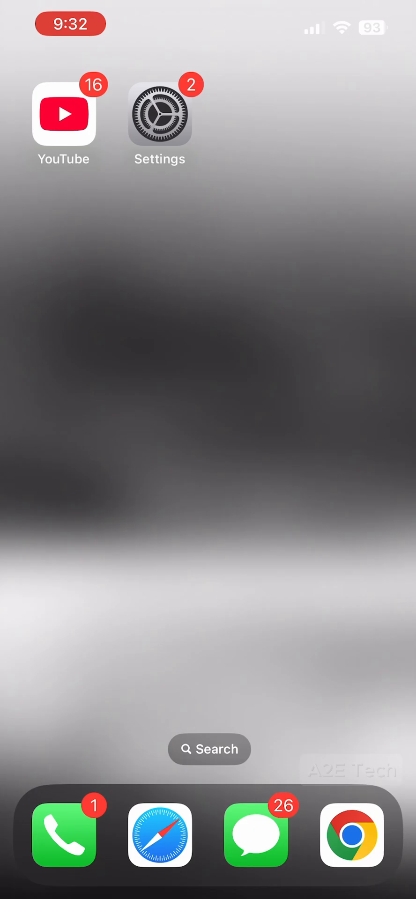
pyautogui.click(64, 114)
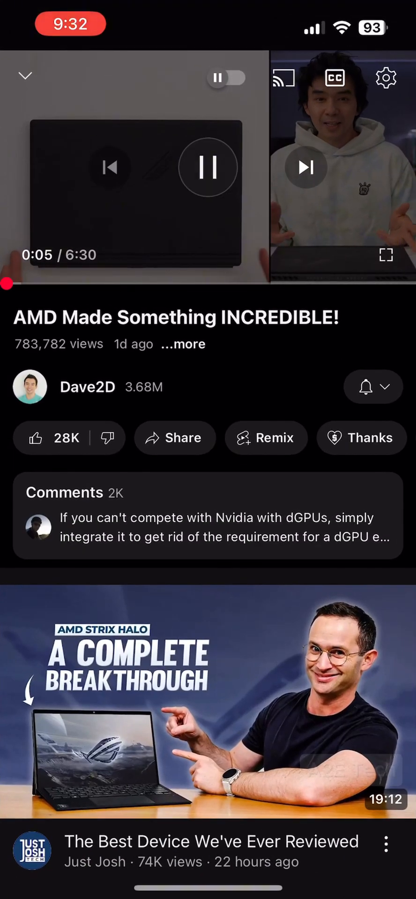
pyautogui.click(208, 166)
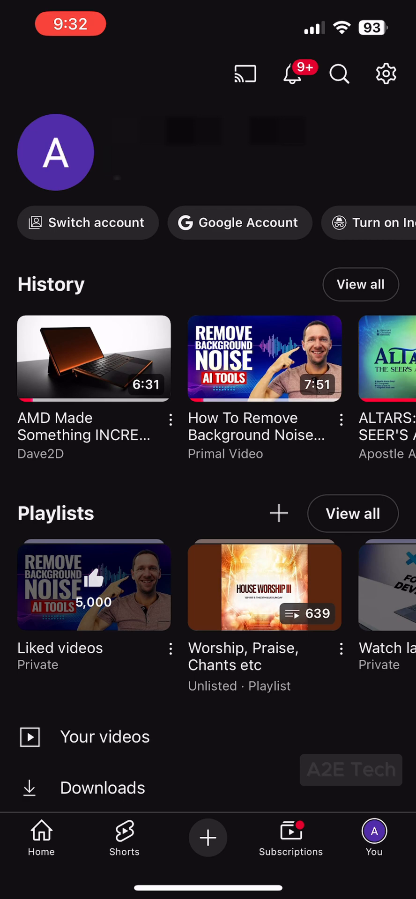
pyautogui.click(41, 837)
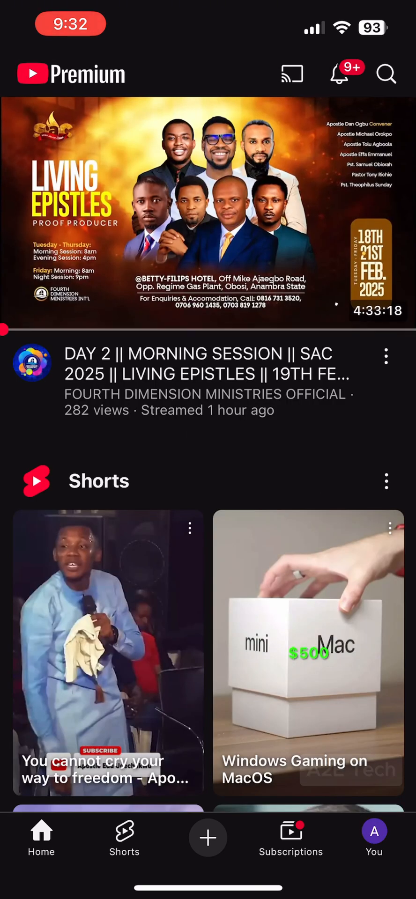
pyautogui.click(208, 212)
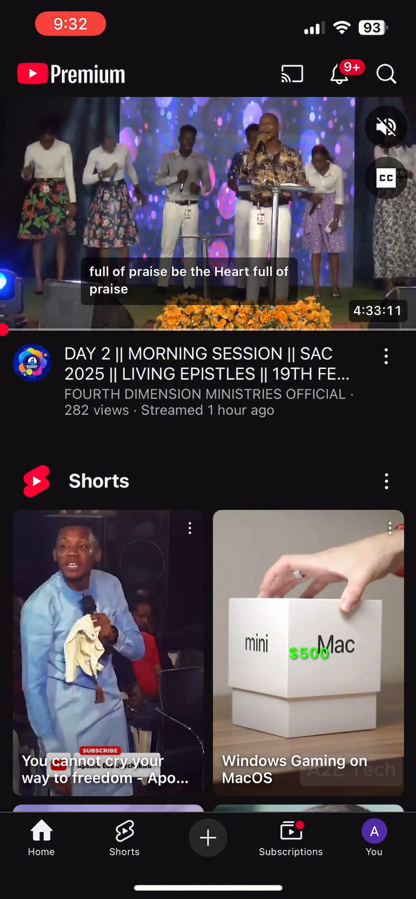
pyautogui.click(373, 838)
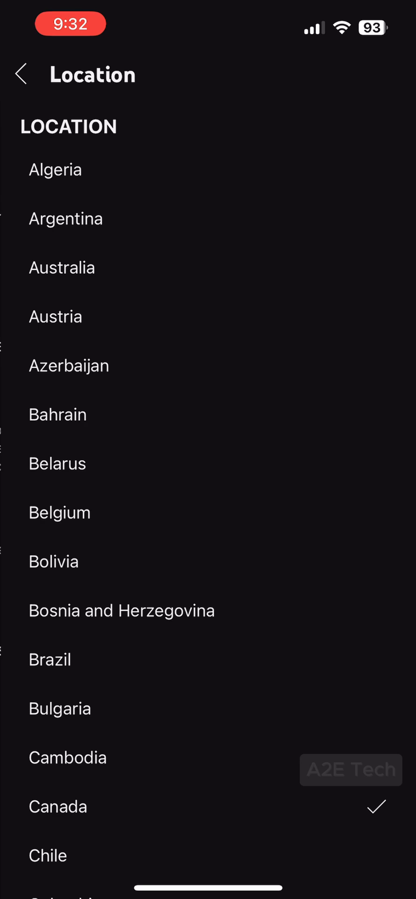
# Back out of YouTube's General settings and get the iPhone Settings search ready.
pyautogui.scroll(-3)
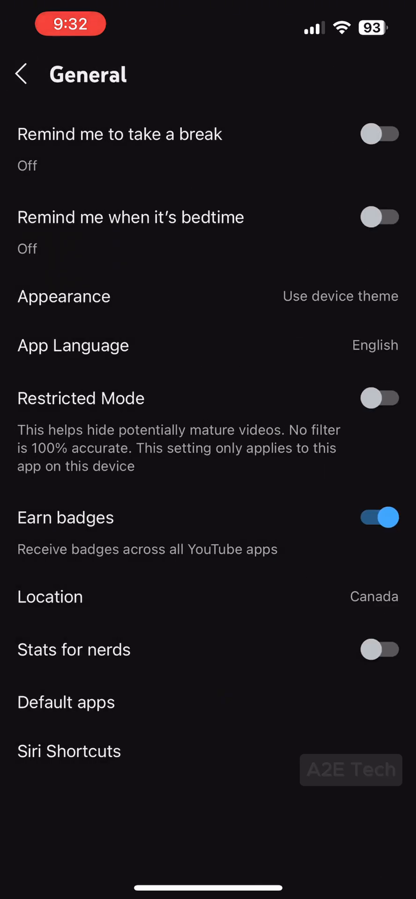
pyautogui.click(22, 74)
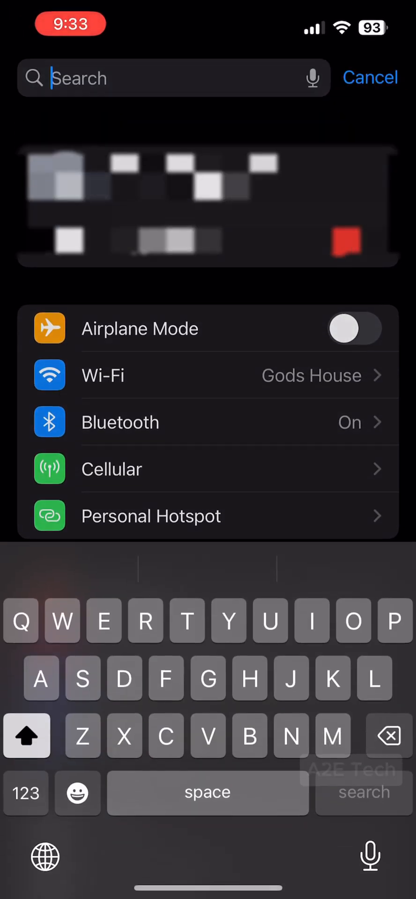
# Search 'Pict' in iOS Settings and reach General's Picture in Picture settings.
pyautogui.write('Pict')
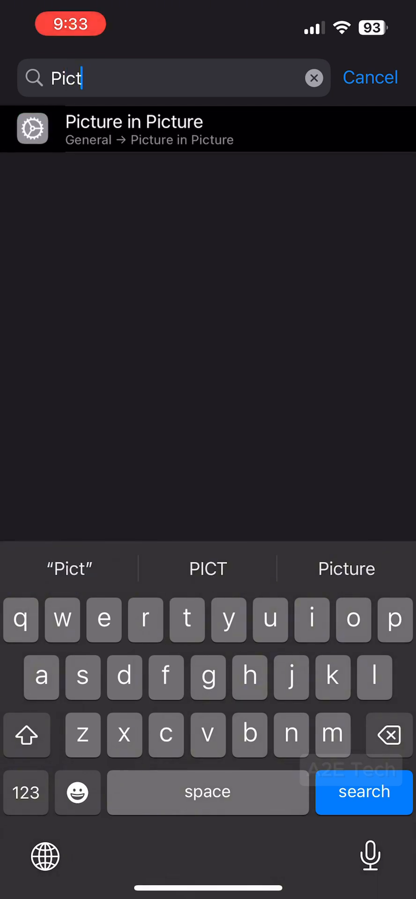
pyautogui.click(133, 130)
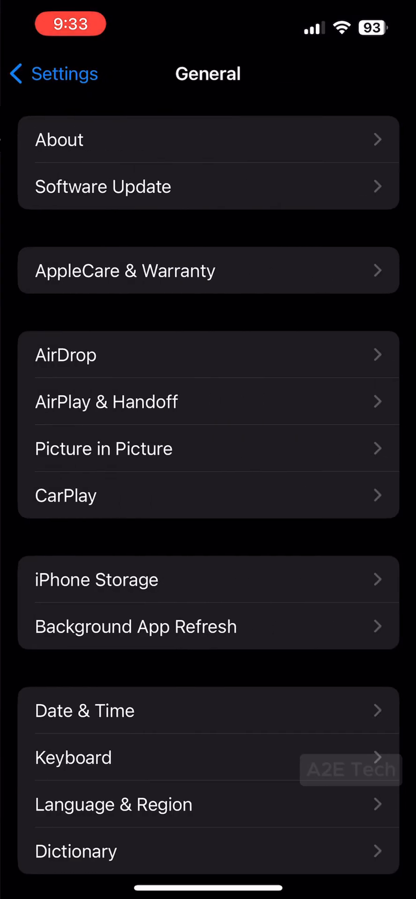
pyautogui.click(103, 449)
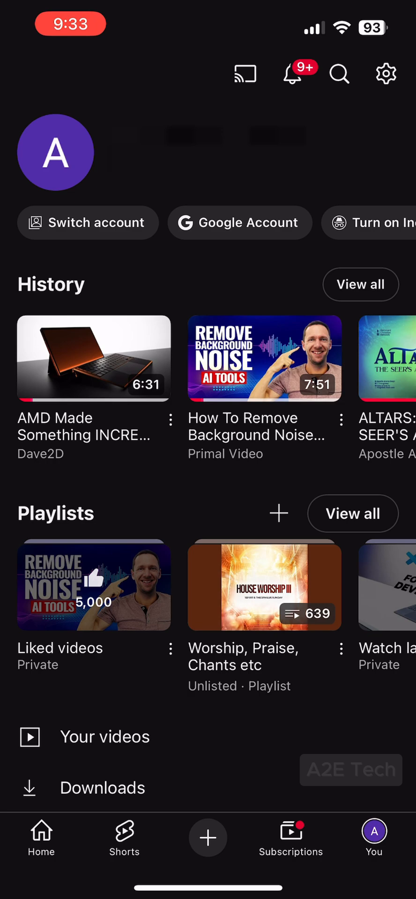
# Turn on Picture-in-picture in YouTube's Playback settings and play the AMD Made Something INCREDIBLE video.
pyautogui.click(386, 73)
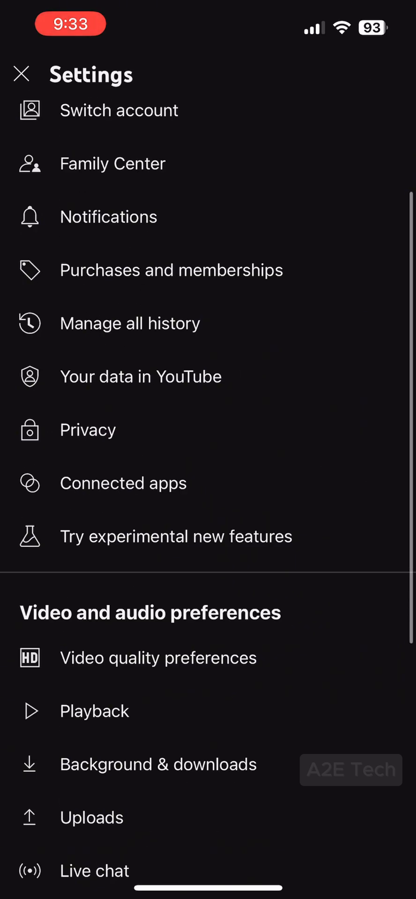
pyautogui.click(95, 711)
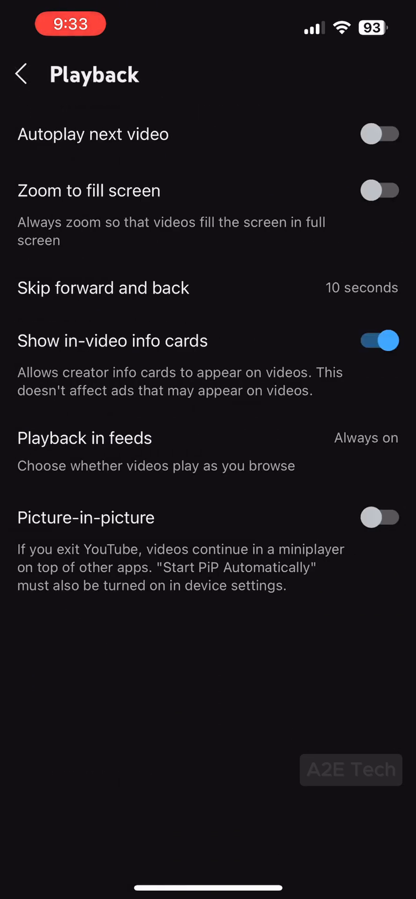
pyautogui.click(379, 519)
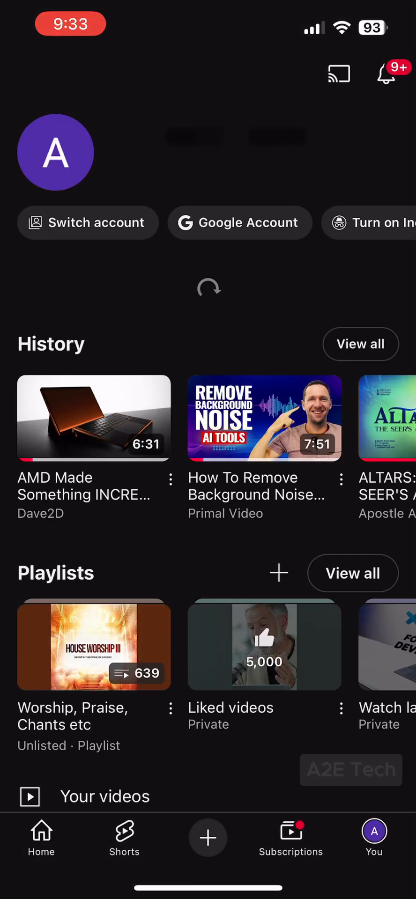
pyautogui.click(93, 418)
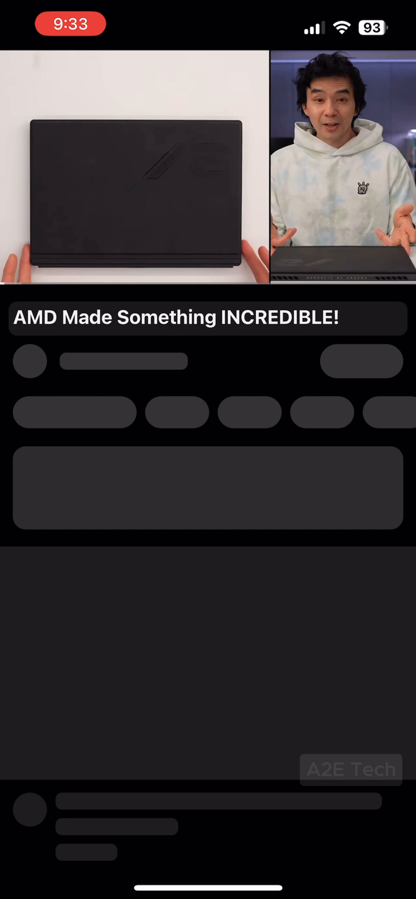